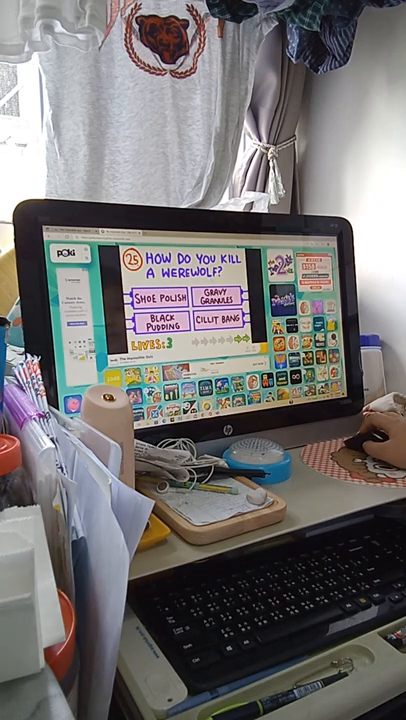
Choose the answer option for how to kill a werewolf
{"action": "left_click", "coordinate": [160, 298]}
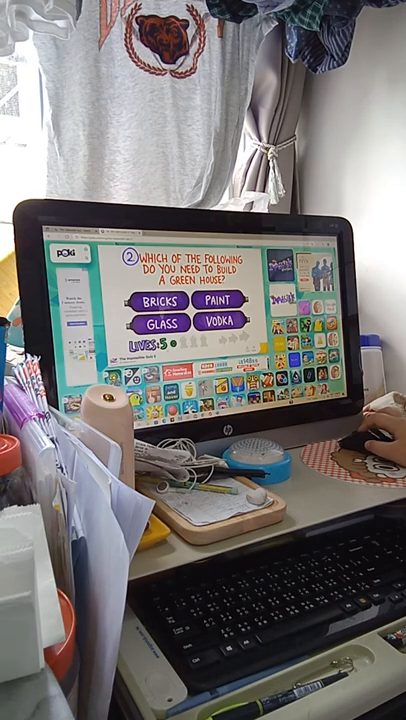
Choose the answer among Bricks, Paint, Glass and Vodka for building a green house
{"action": "left_click", "coordinate": [160, 300]}
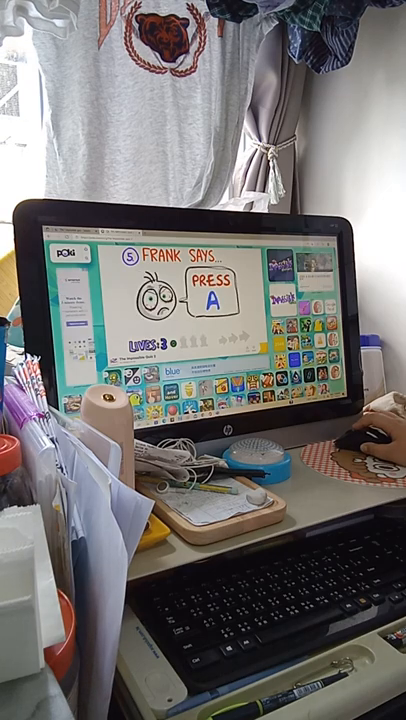
Respond to Frank's prompts with the letters R then E
{"action": "key", "text": "r"}
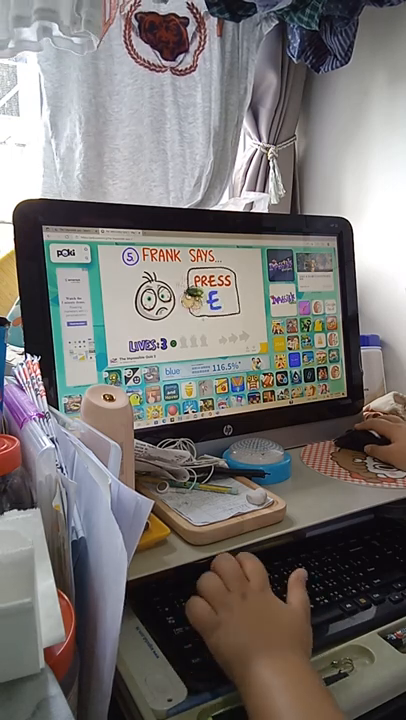
{"action": "key", "text": "e"}
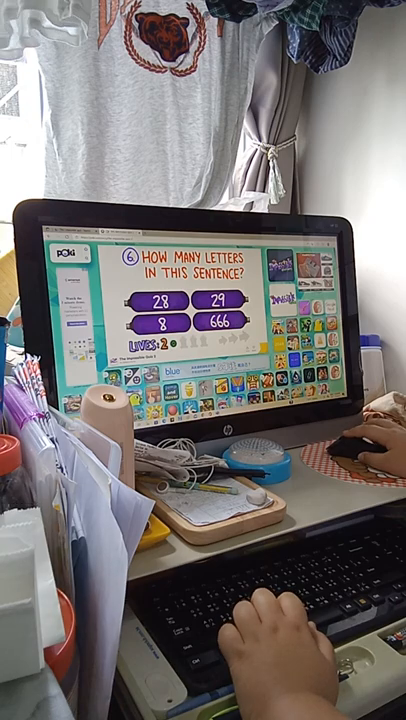
Choose the number option matching the counted letters in the sentence
{"action": "left_click", "coordinate": [216, 300]}
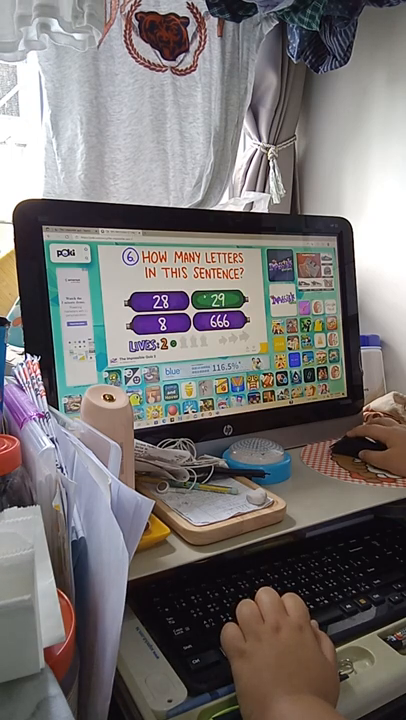